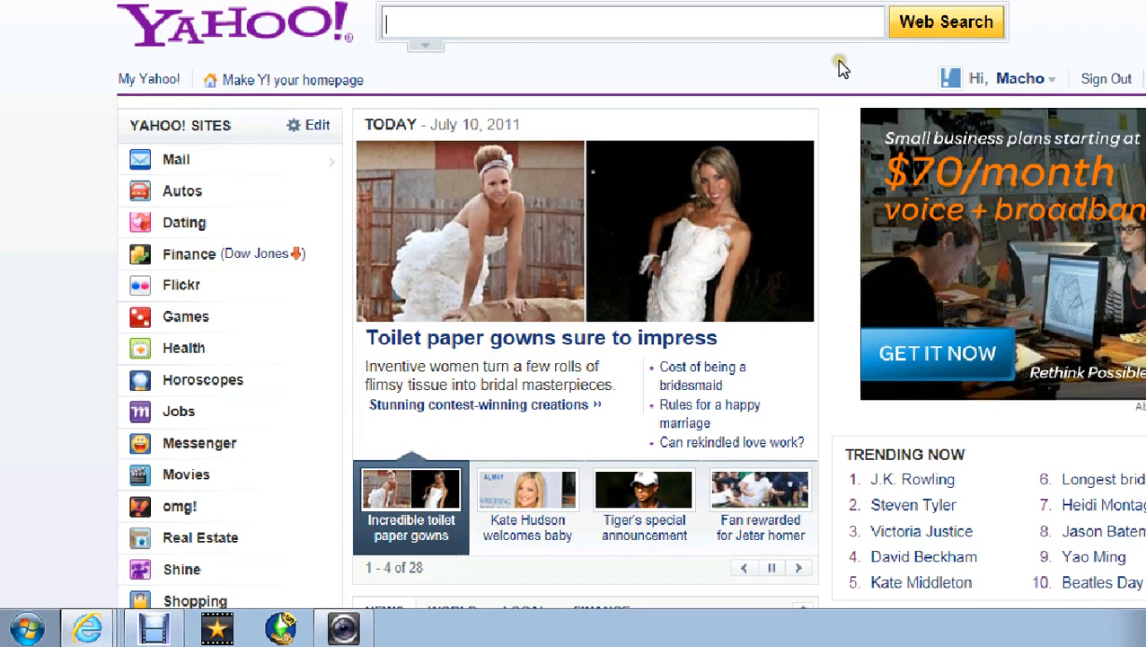
mouse_move(873, 74)
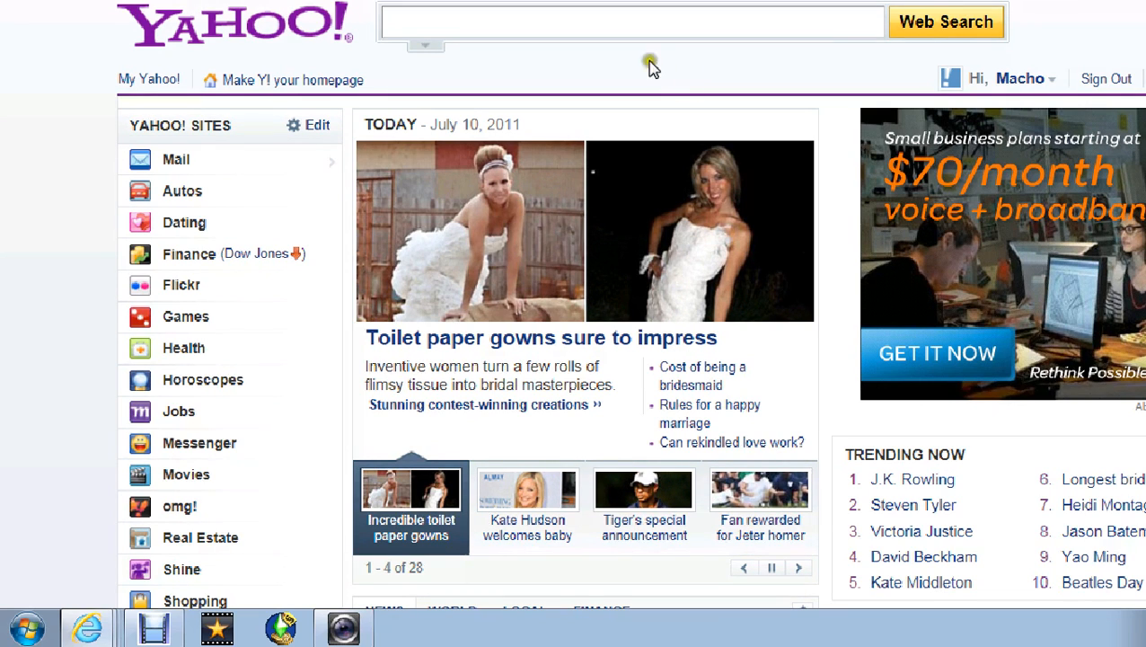
mouse_move(176, 159)
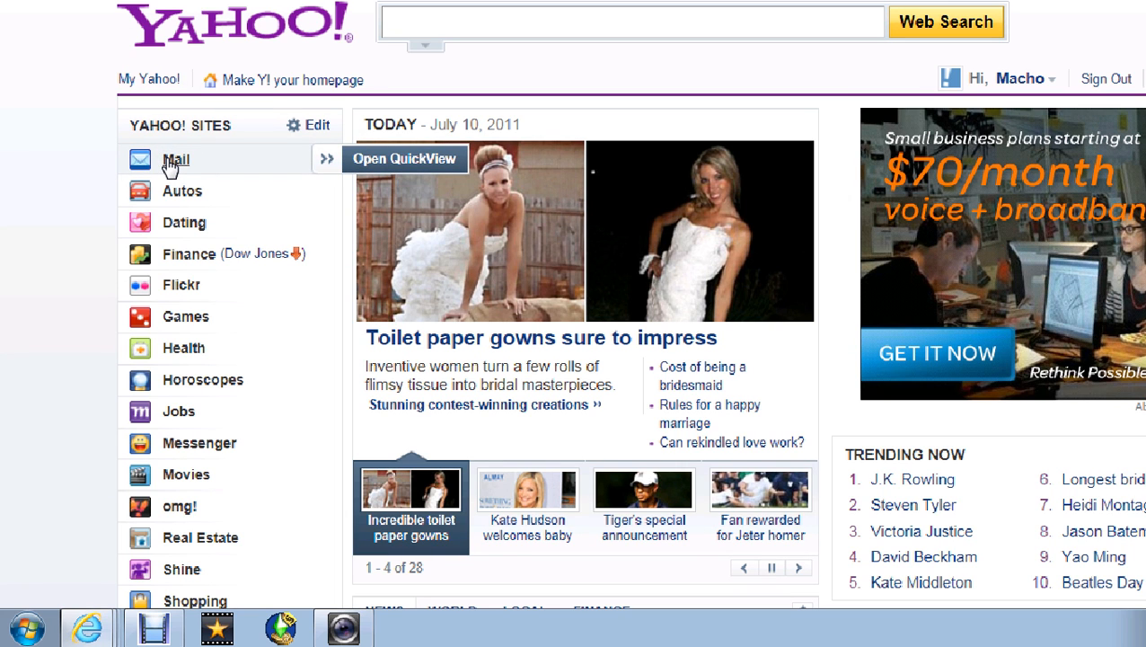
Go to Yahoo Mail from the Yahoo homepage's sites list
left_click(176, 159)
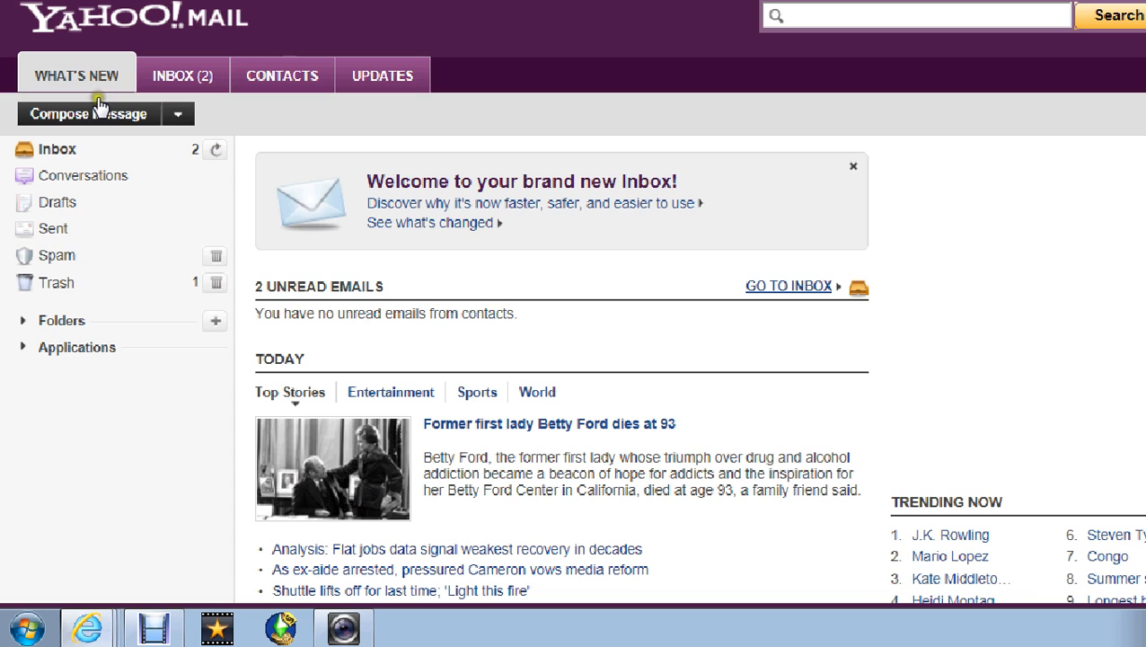
left_click(75, 347)
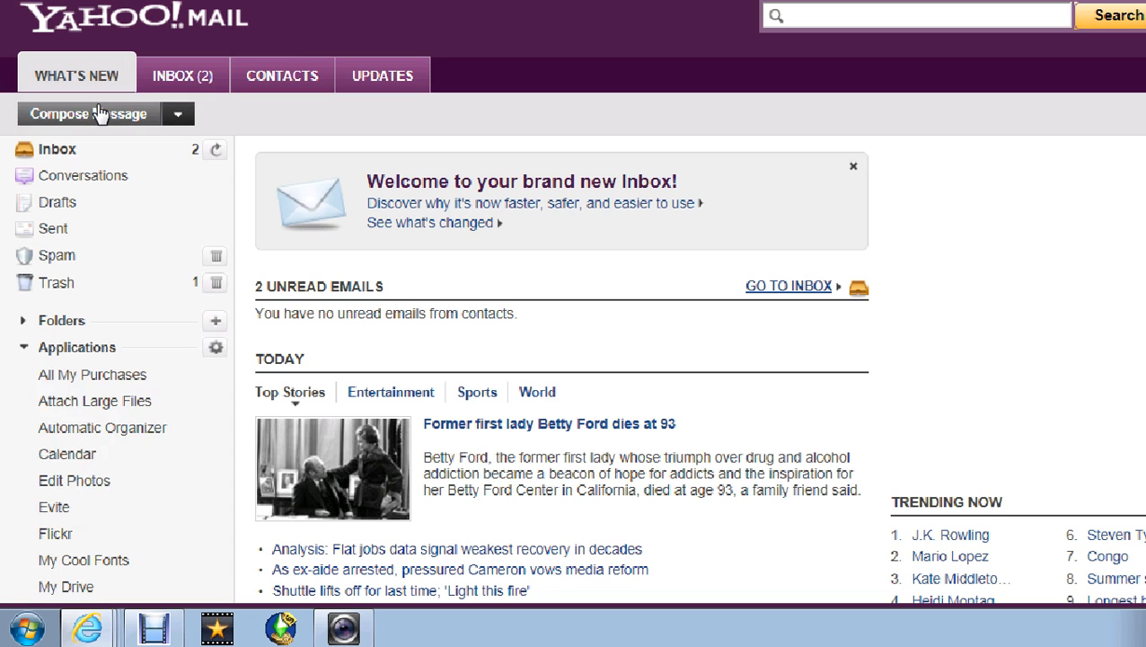
left_click(87, 113)
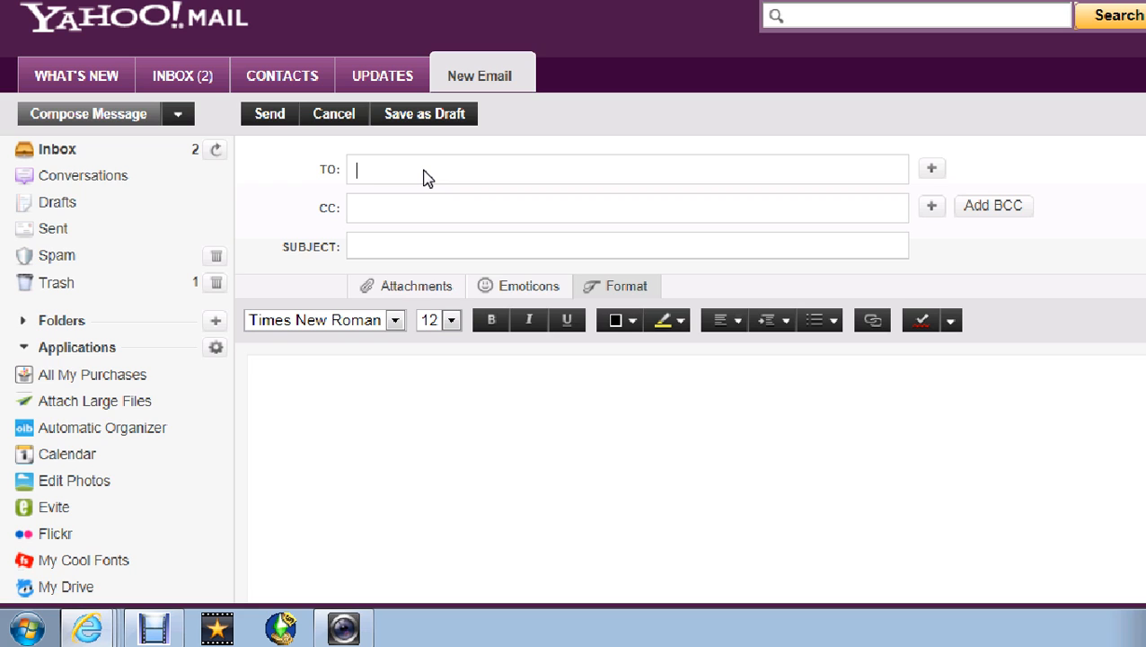
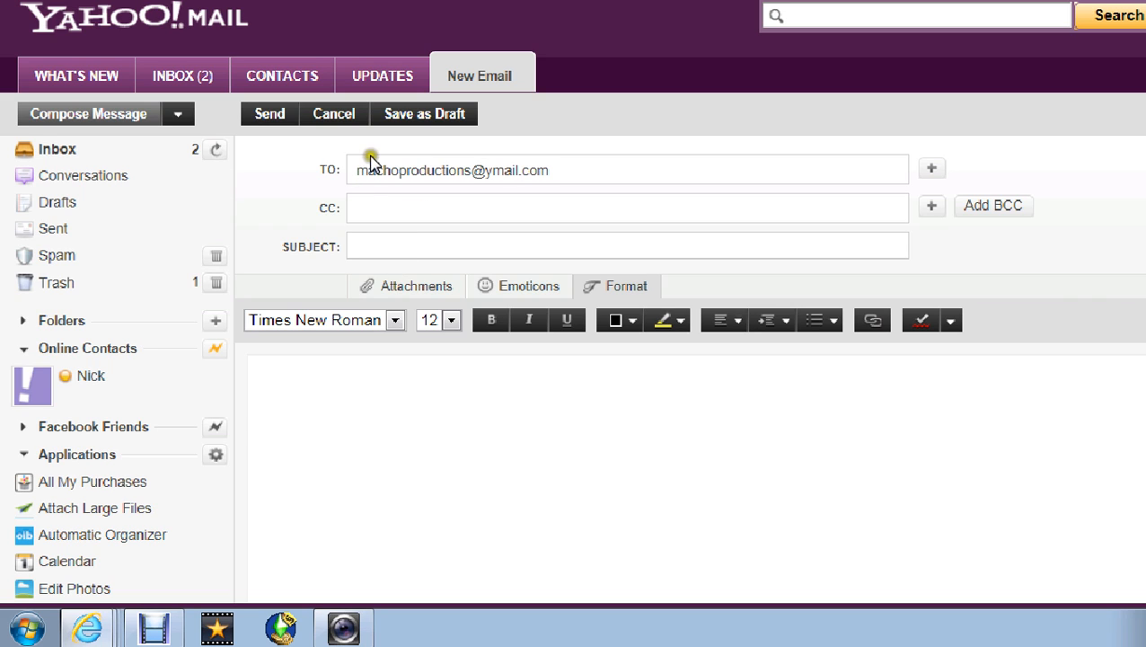
left_click(629, 244)
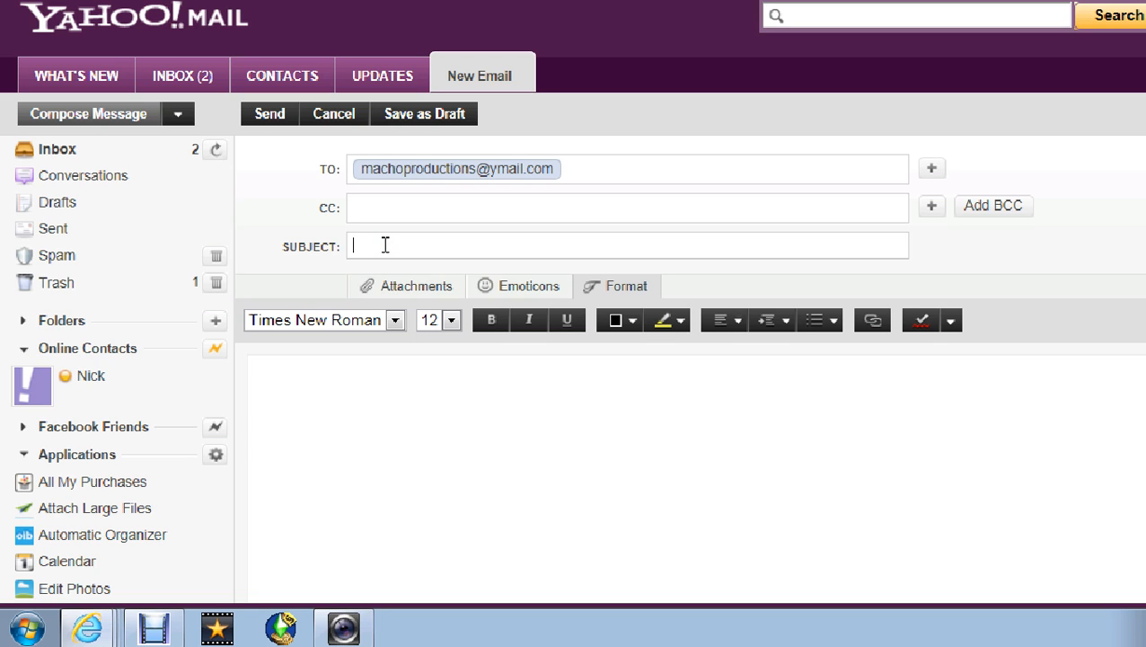
Enter the subject "TheMachoProductions-Questions"
type("The")
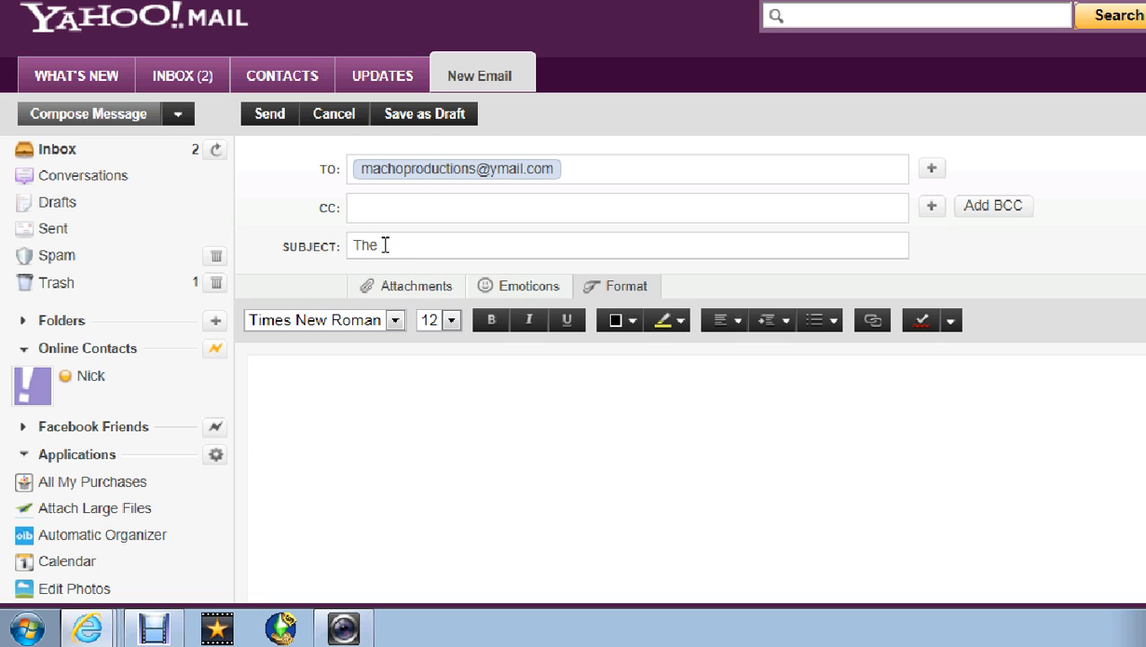
type("NachoProd")
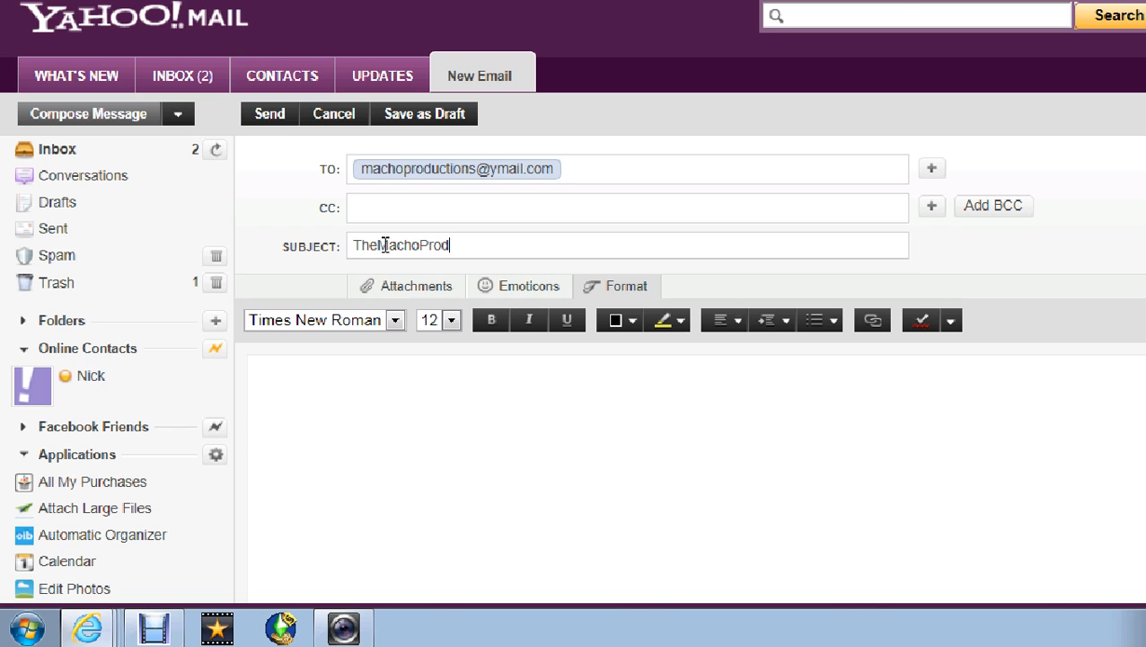
type("uctions")
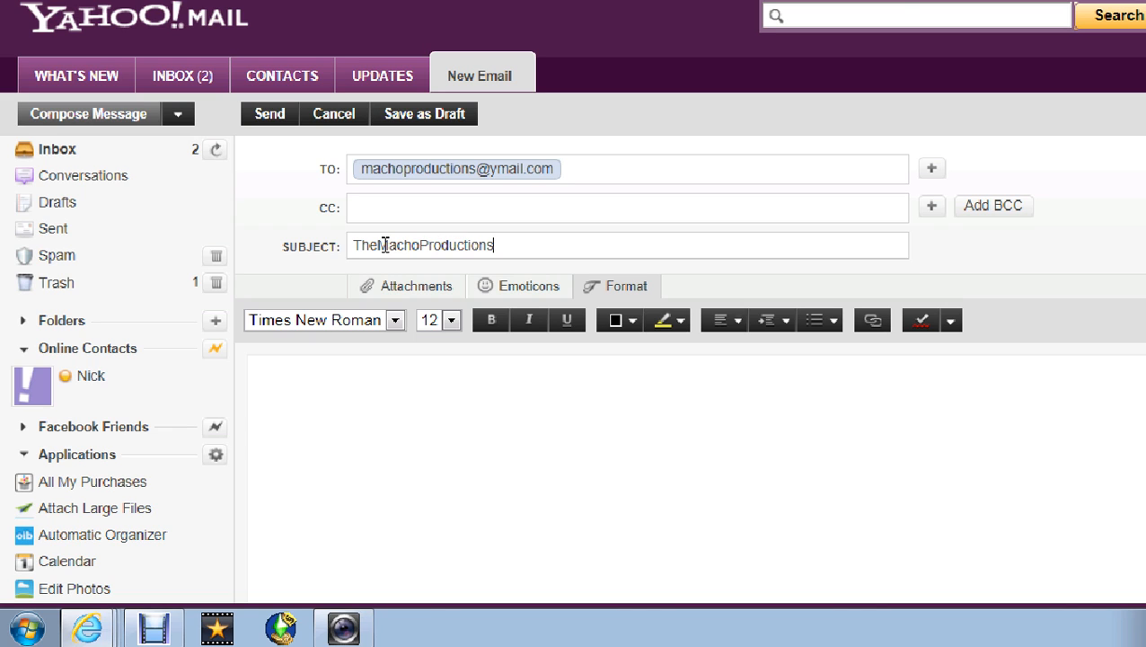
type("-Questions")
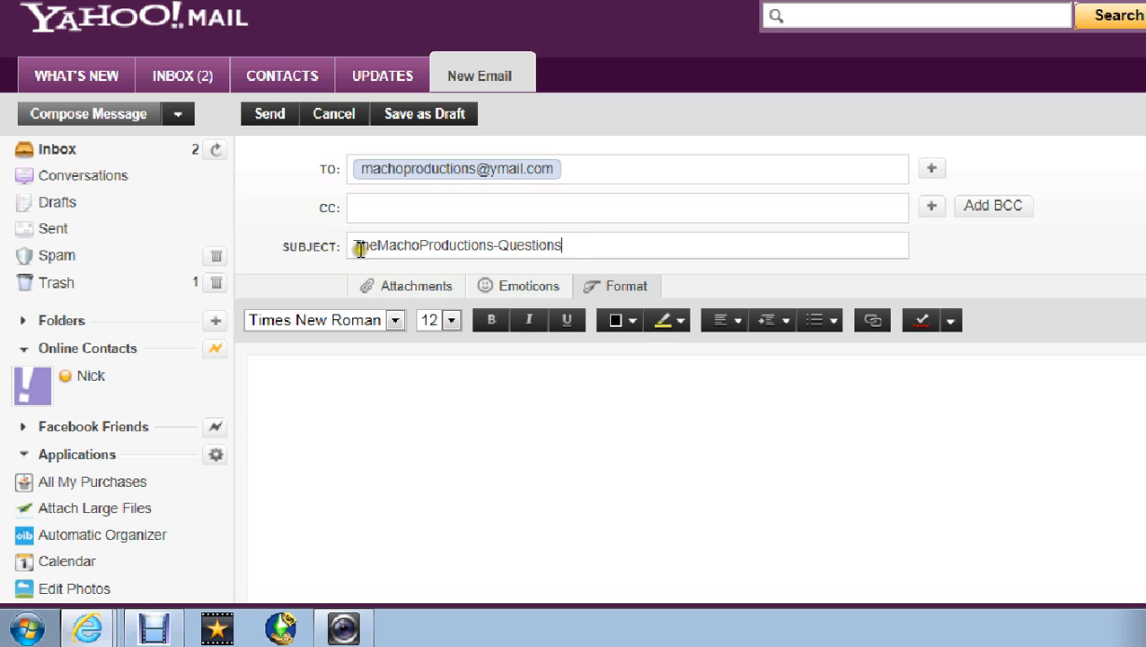
mouse_move(485, 244)
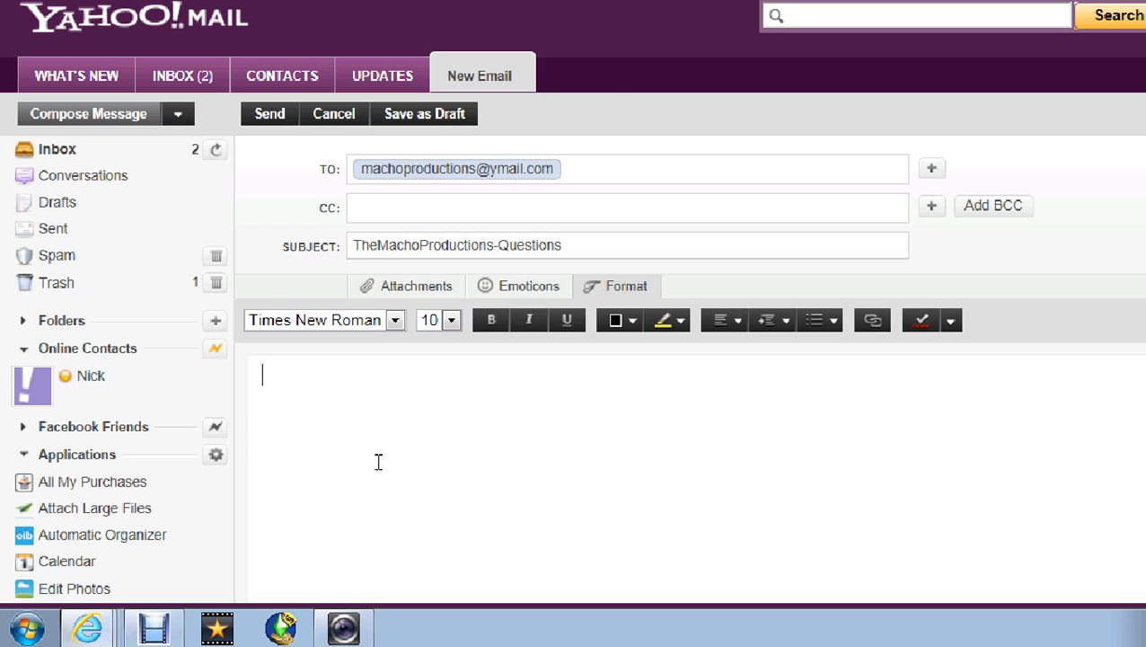
Write the first body line "1) How do I pee on myself?"
type("1")
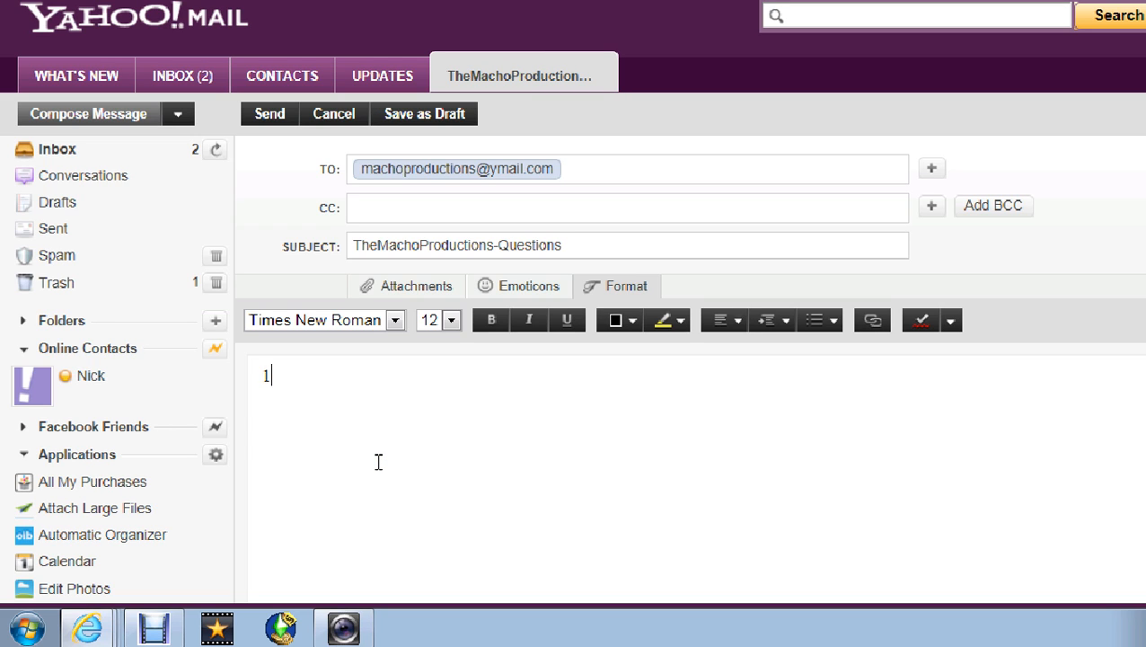
type(")")
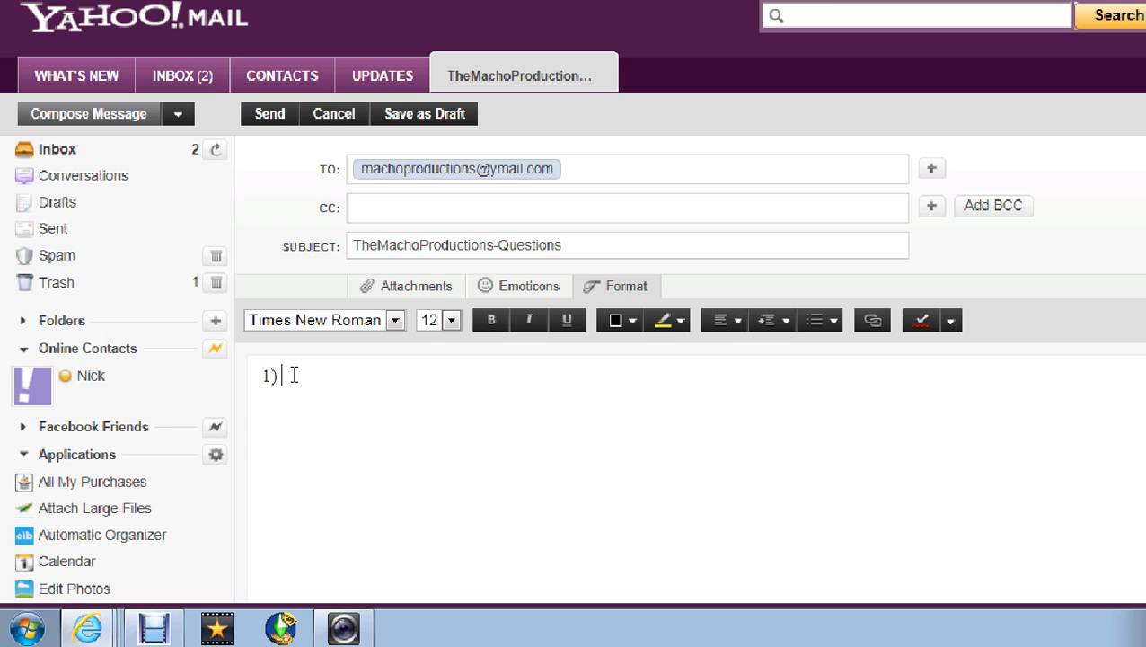
type("How")
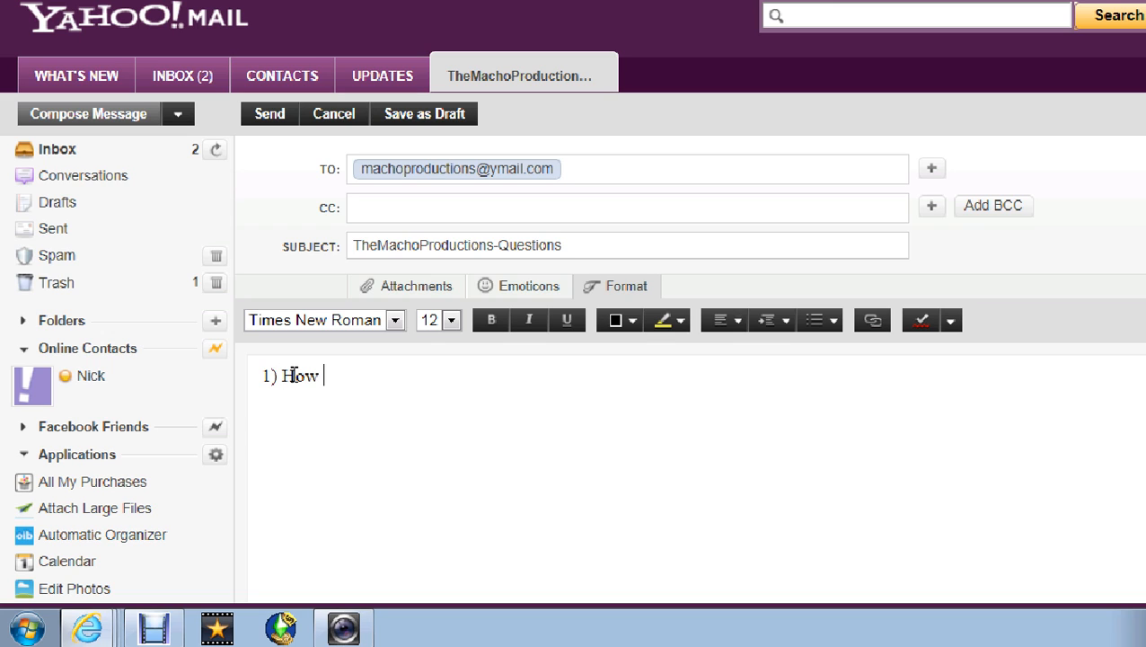
type("do I")
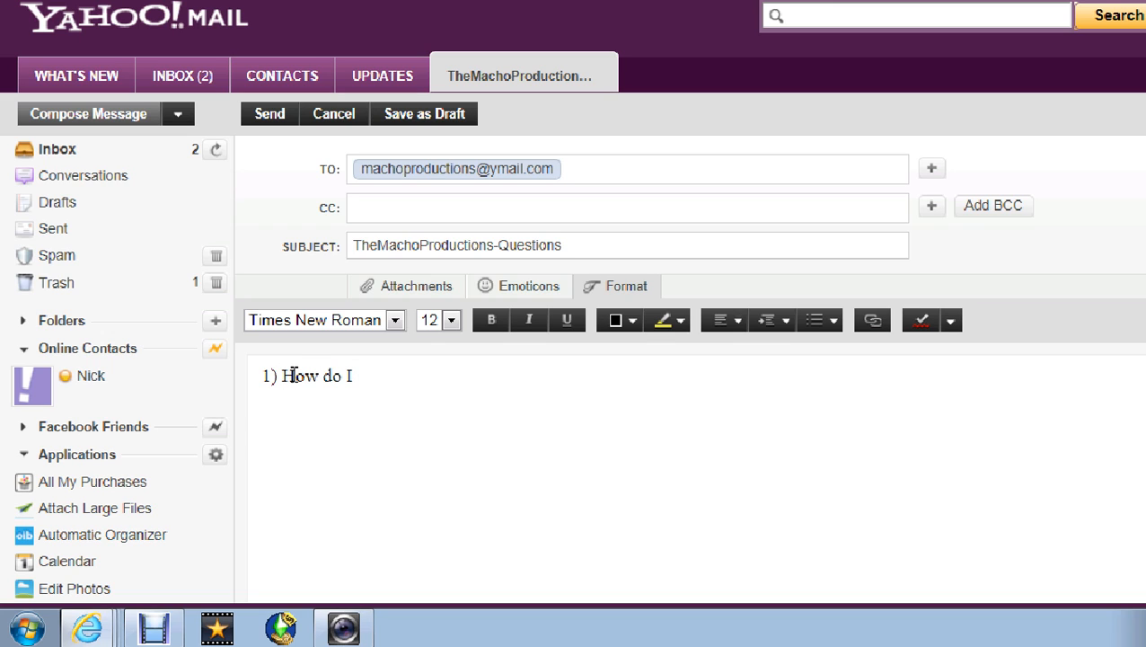
type("pee on myself?")
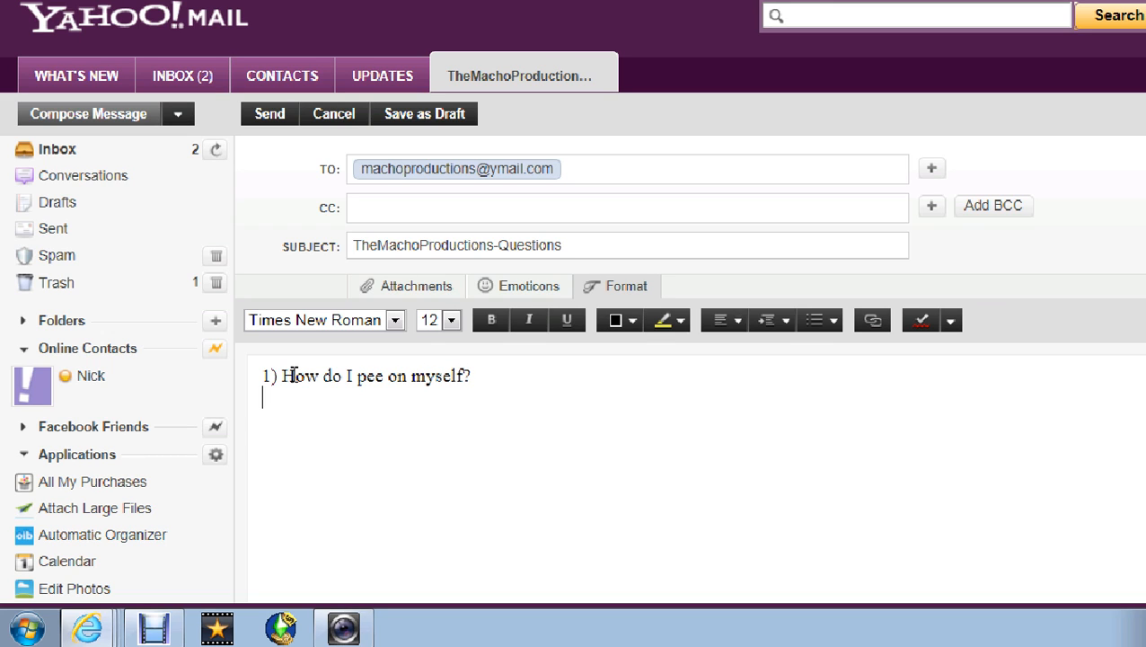
type("@) How")
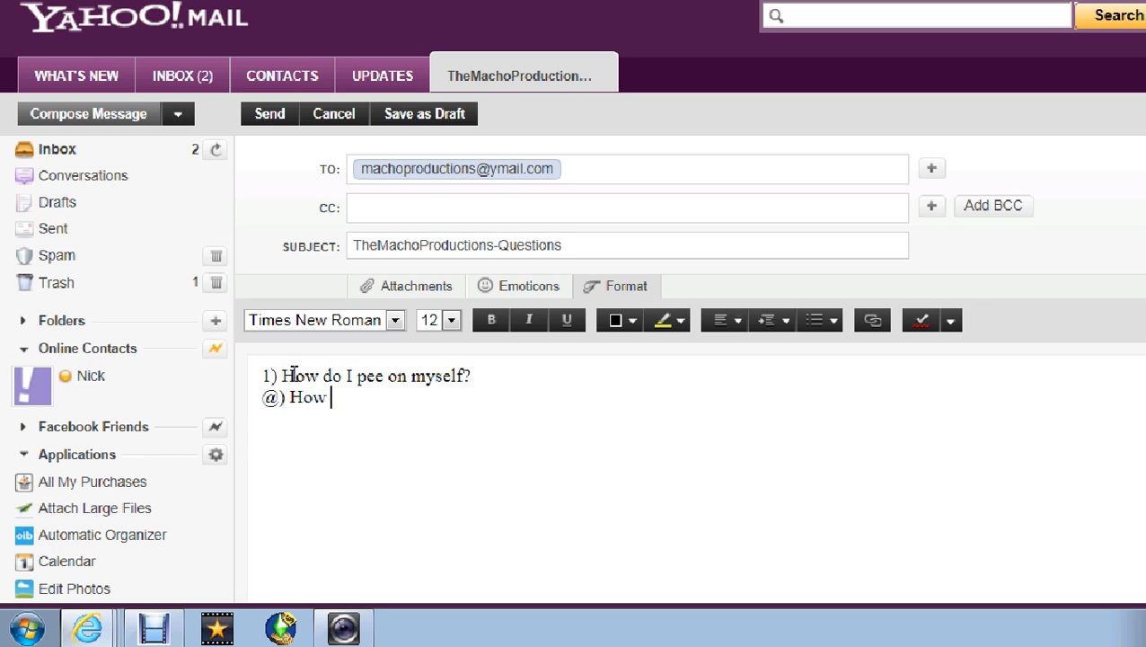
key("BackSpace")
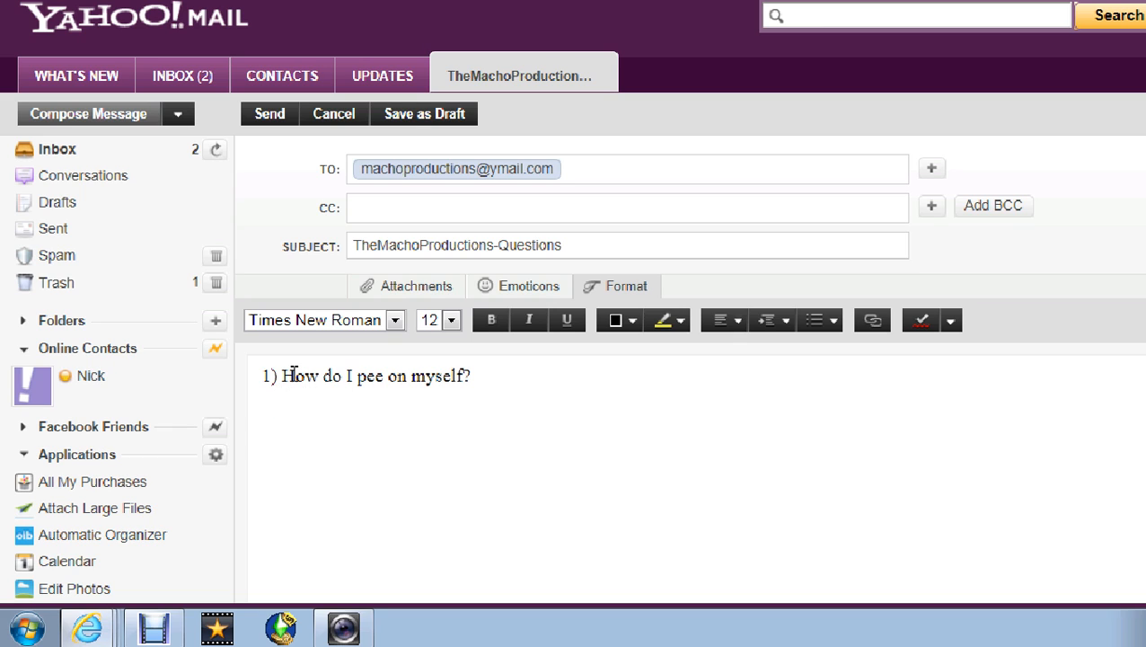
Add the second line "2) How do I poop on a baby?" below it
type("2) How do I poop on a baby")
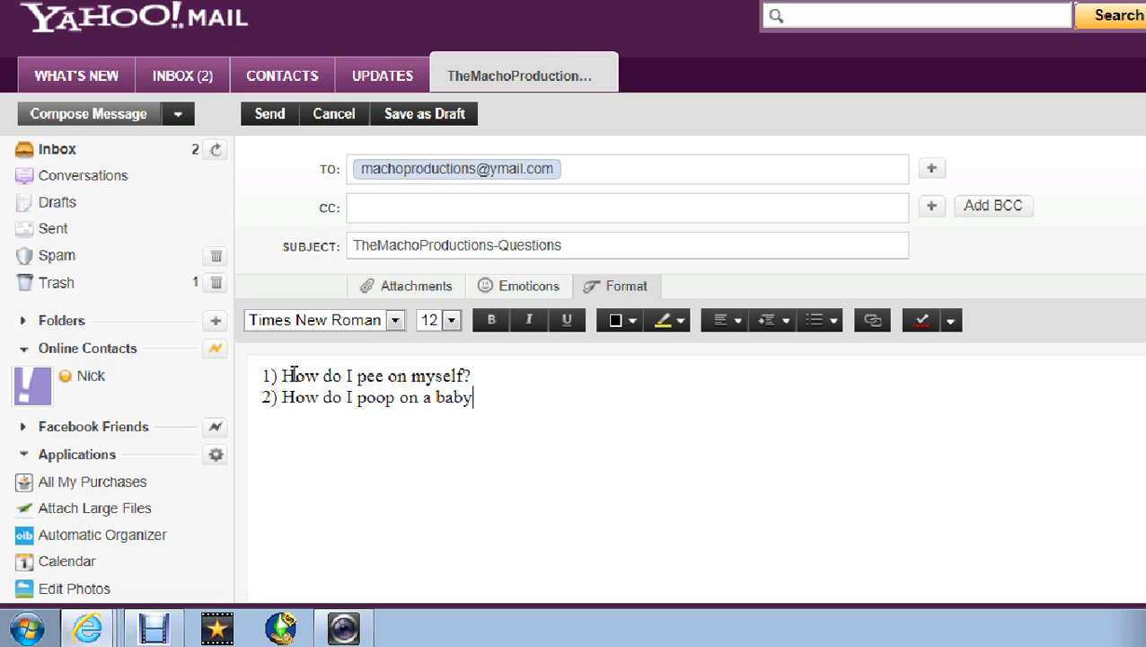
type("?")
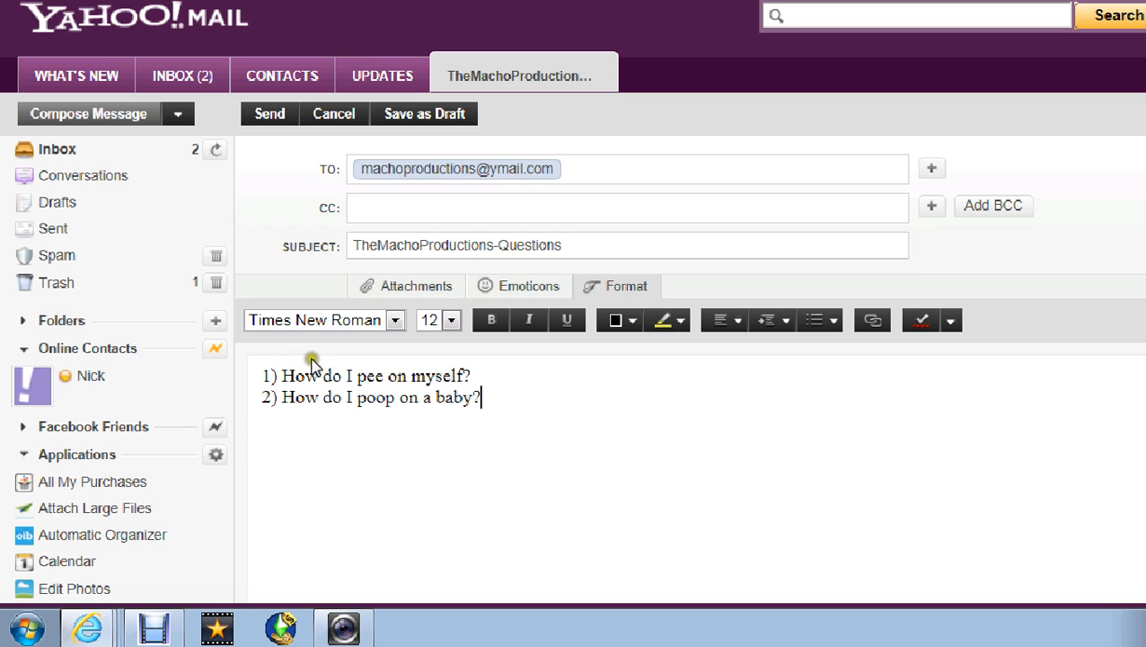
mouse_move(582, 399)
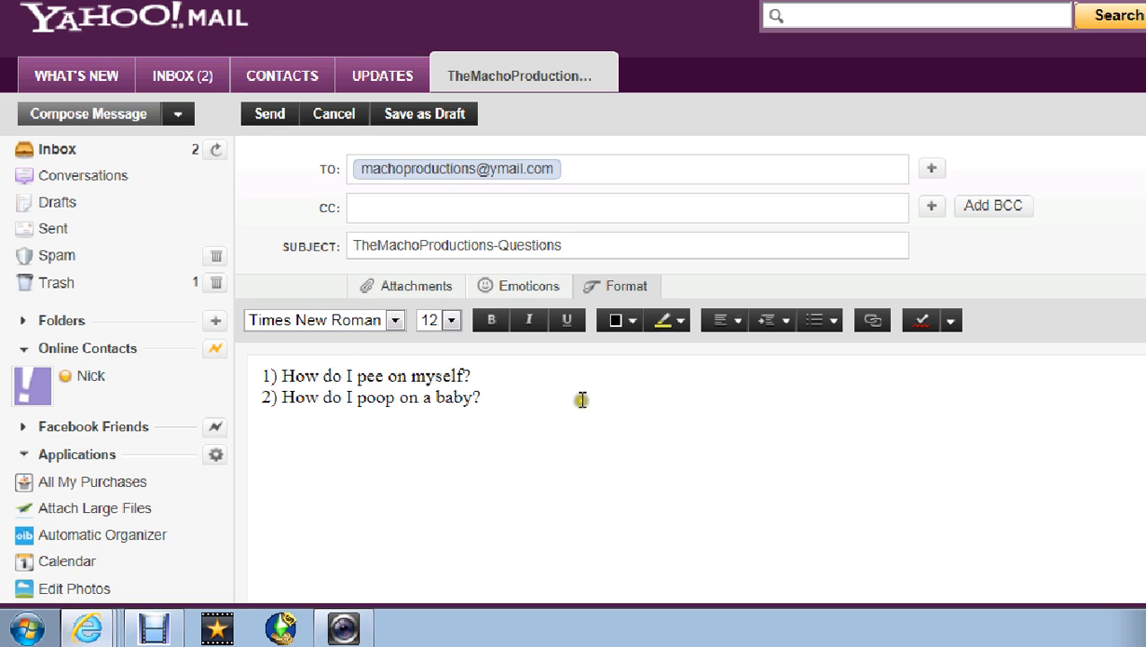
mouse_move(341, 427)
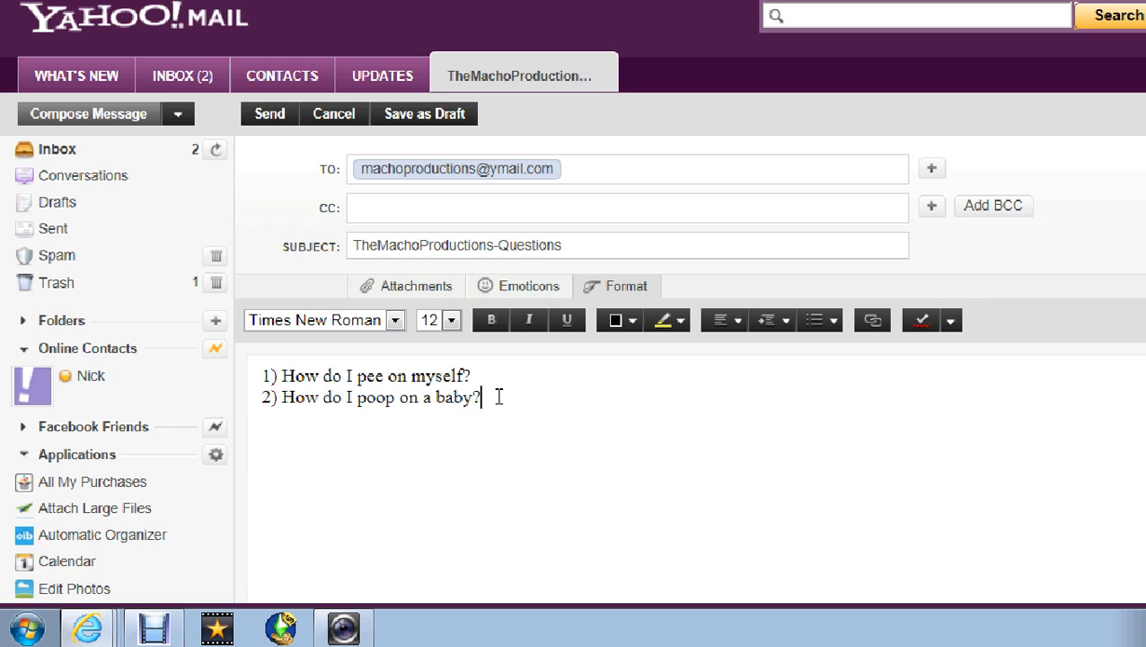
scroll("down", 3)
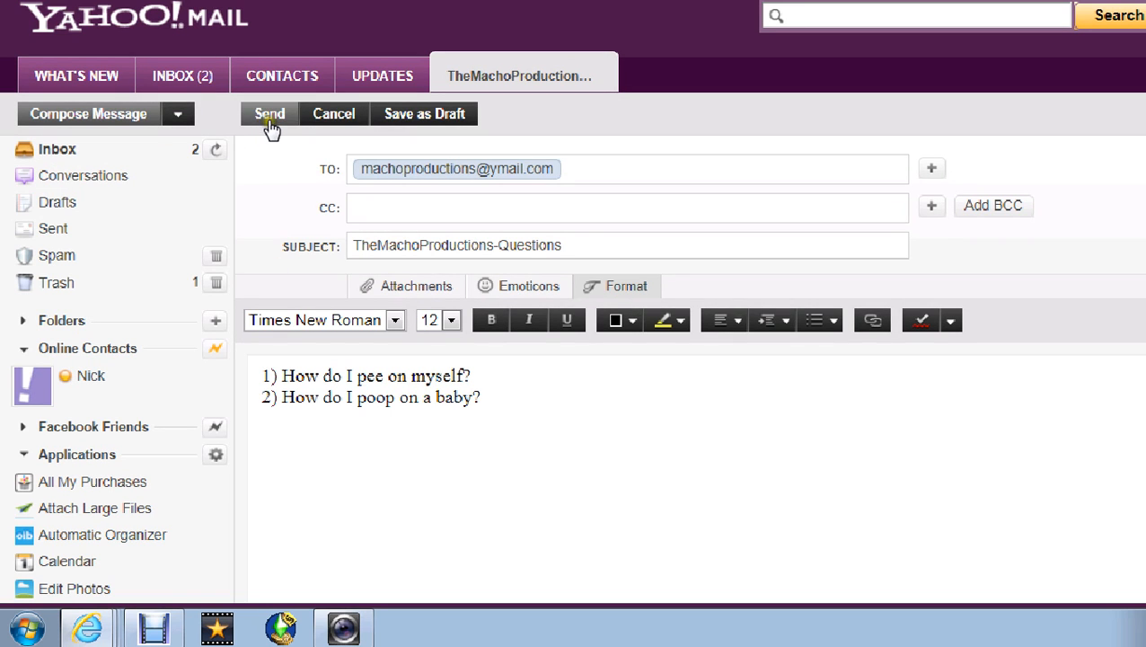
mouse_move(309, 185)
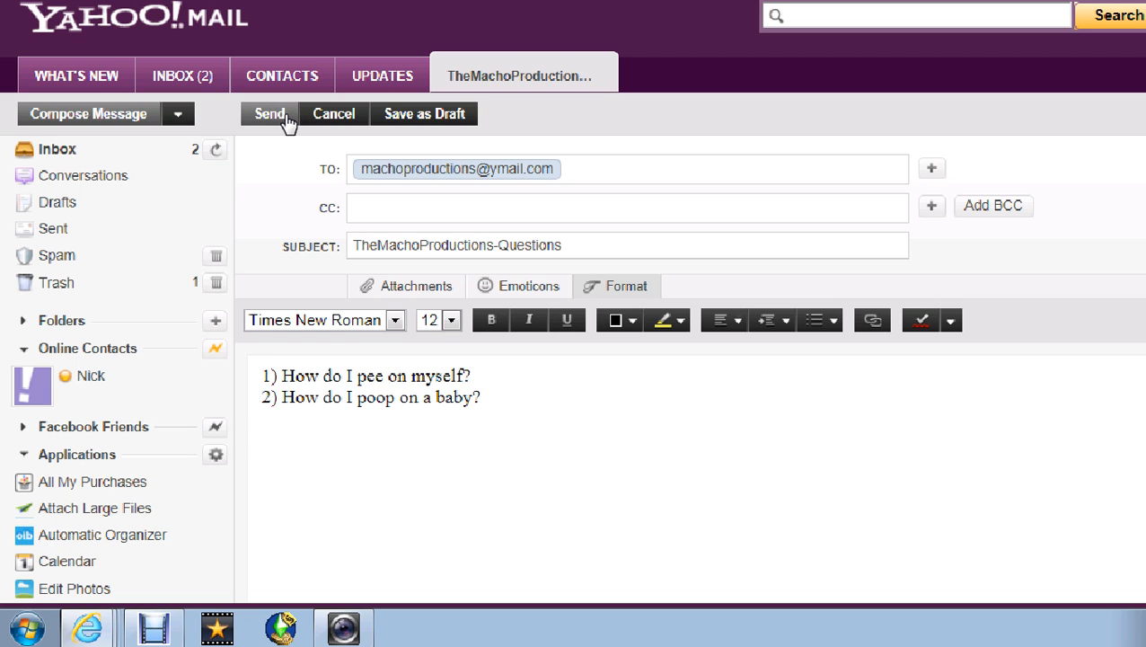
Send the email and dismiss the Email Sent confirmation to return to What's New
left_click(269, 113)
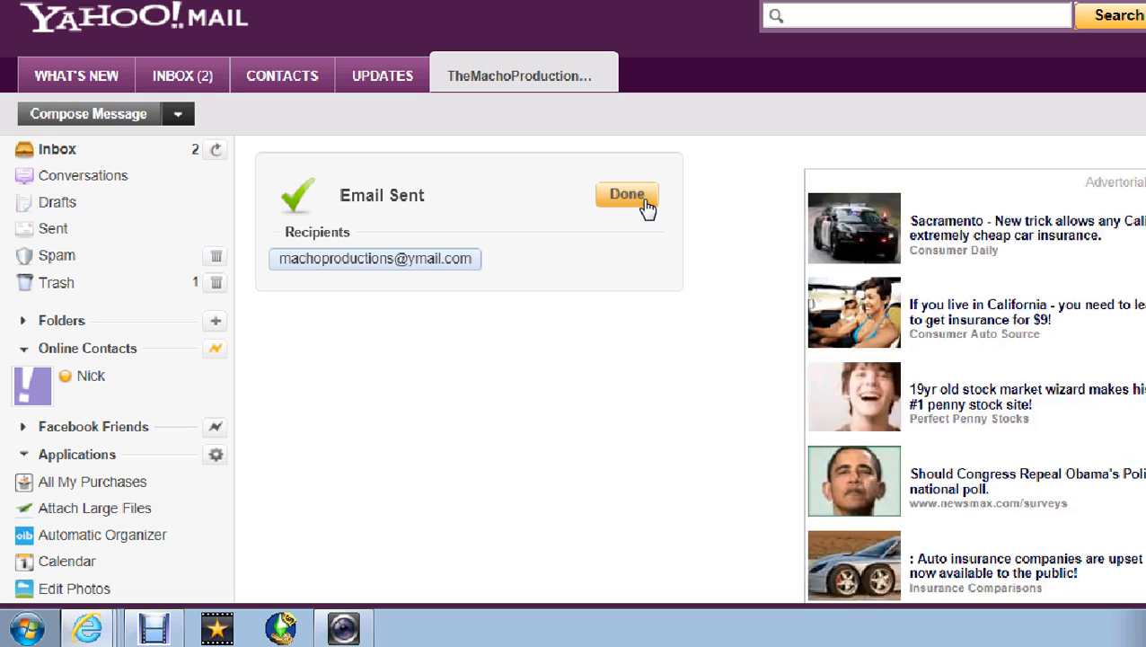
left_click(627, 194)
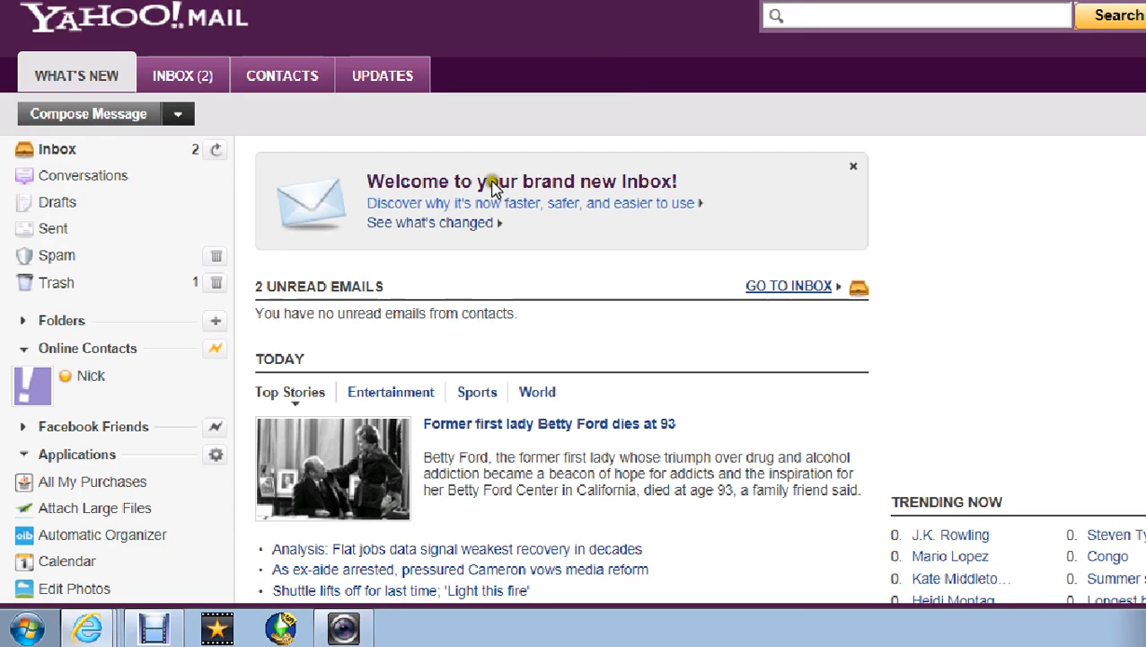